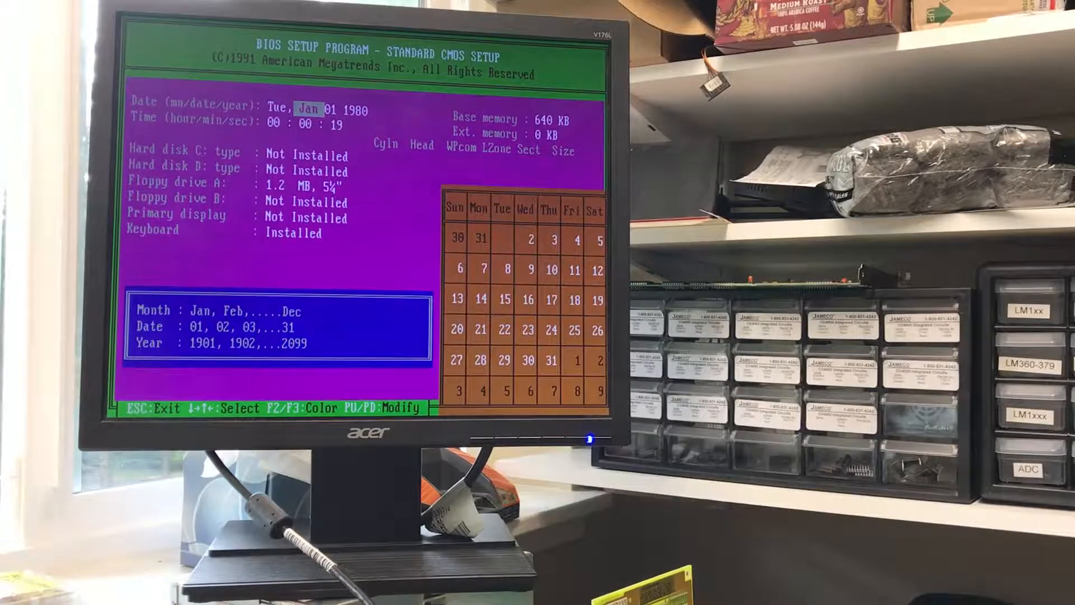
Step: Leave Standard CMOS Setup and confirm quitting without saving, restarting the machine
key(Escape)
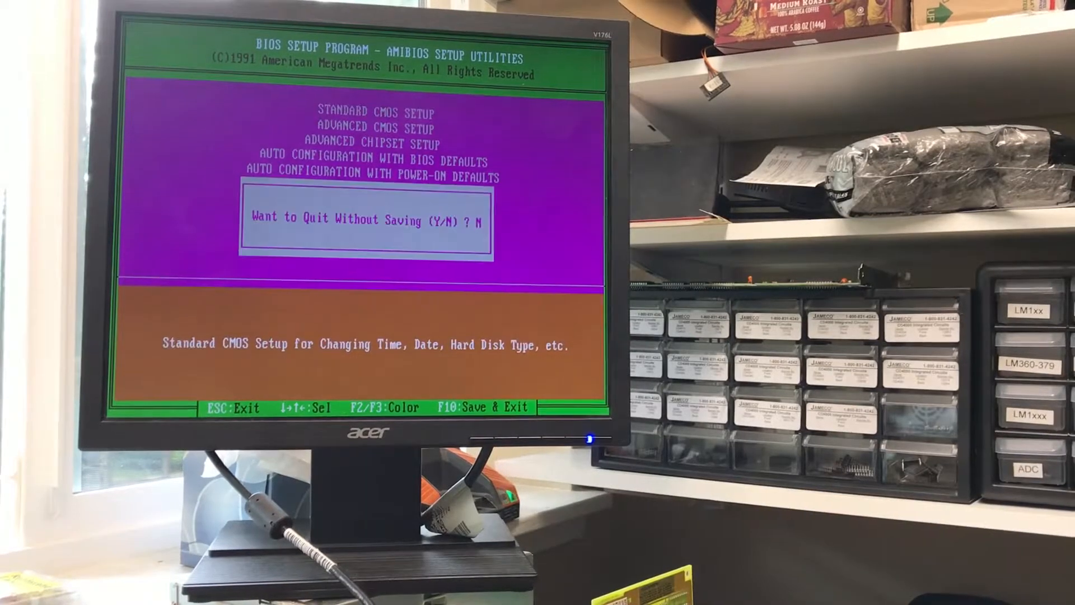
key(y)
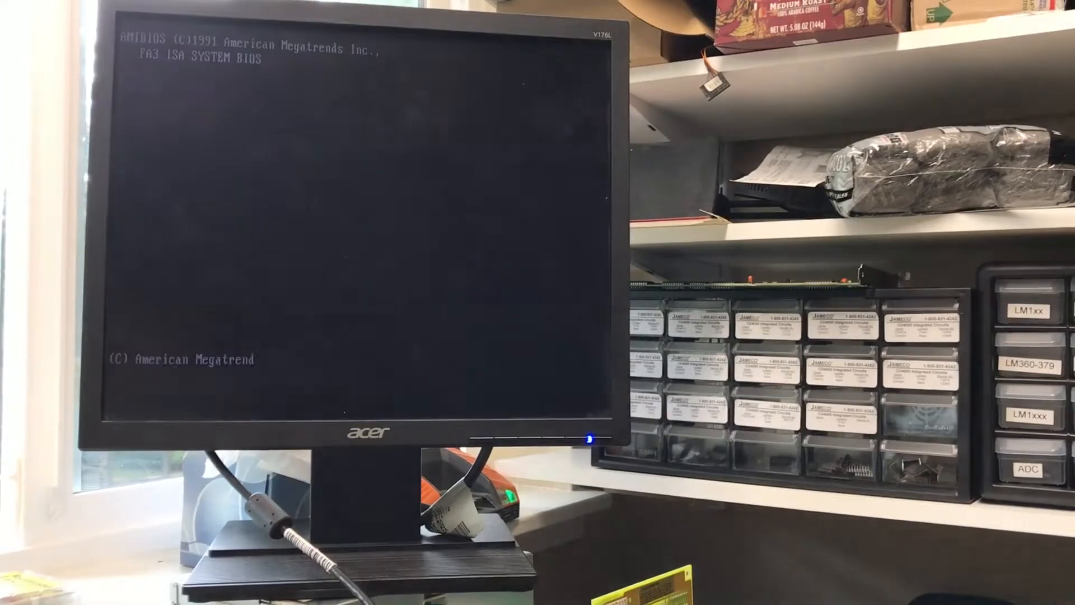